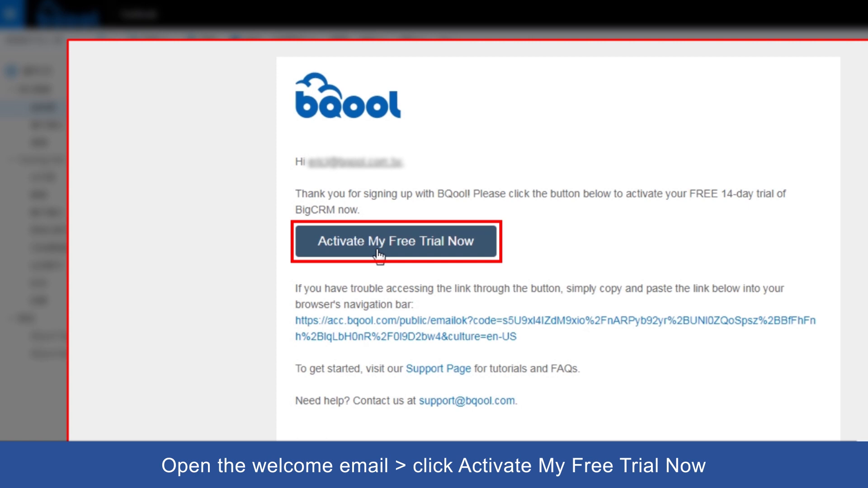
- Activate the free BigCRM trial from the BQool welcome email
left_click(395, 242)
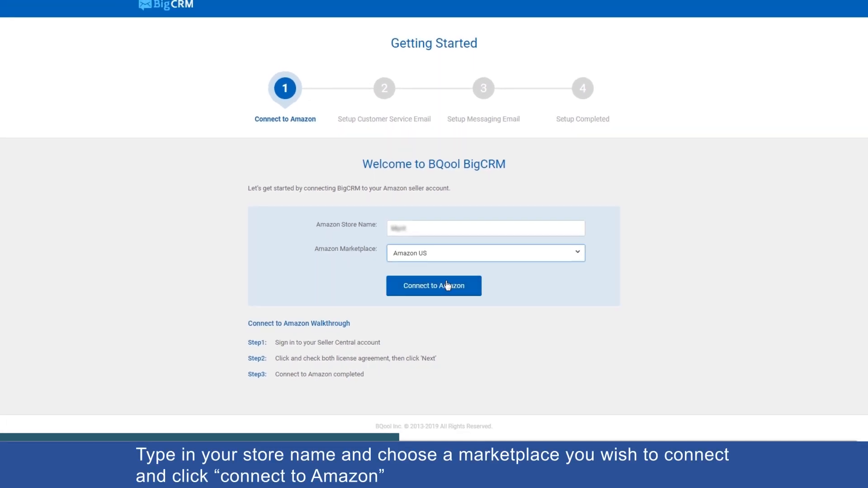
- Connect the Amazon US store to the Amazon seller account
left_click(433, 286)
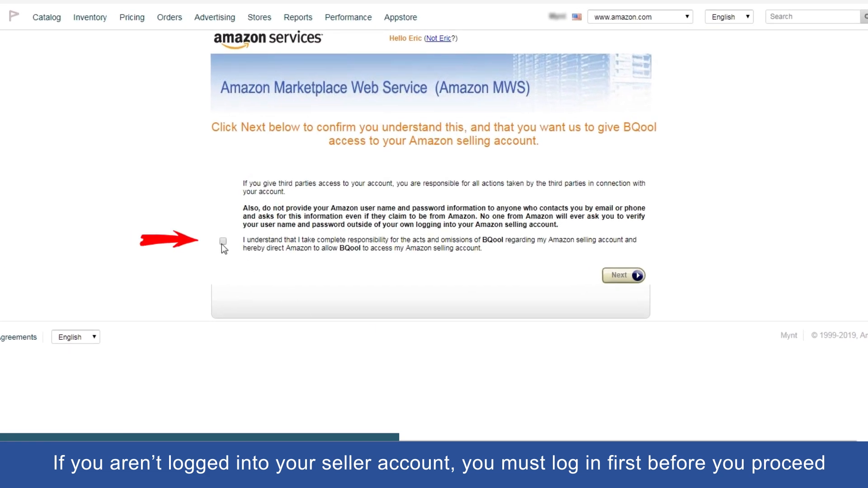
- Accept responsibility and confirm BQool's MWS access to the selling account
left_click(223, 240)
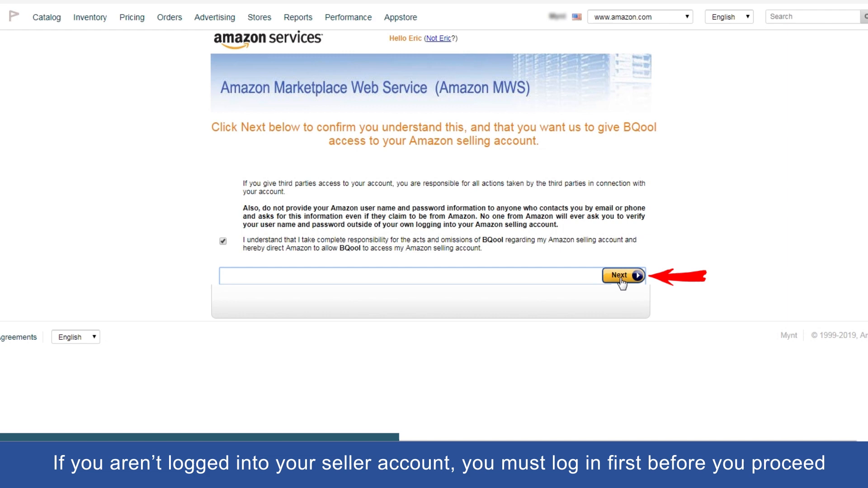
left_click(620, 275)
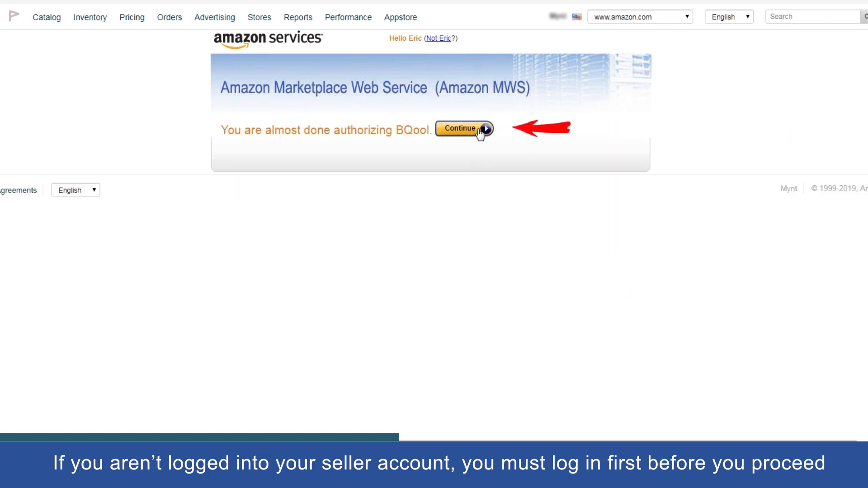
left_click(463, 128)
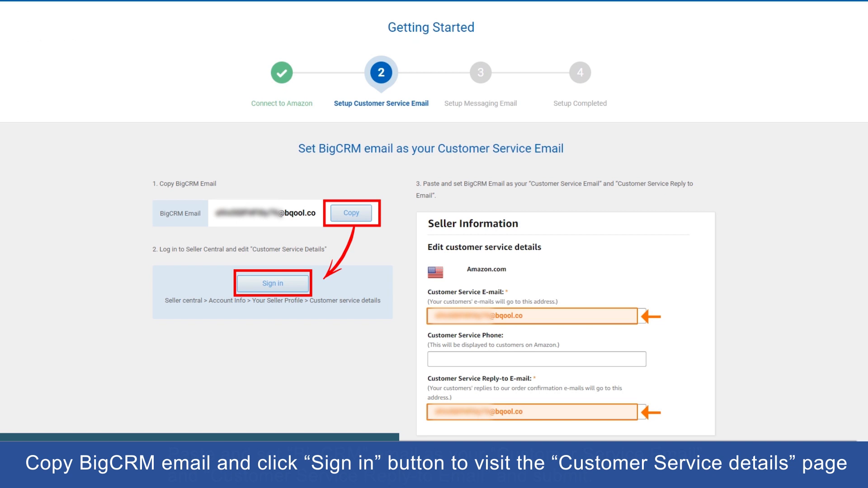
- Submit the BigCRM address as Seller Central's customer service and reply-to emails, then return to BigCRM
left_click(272, 283)
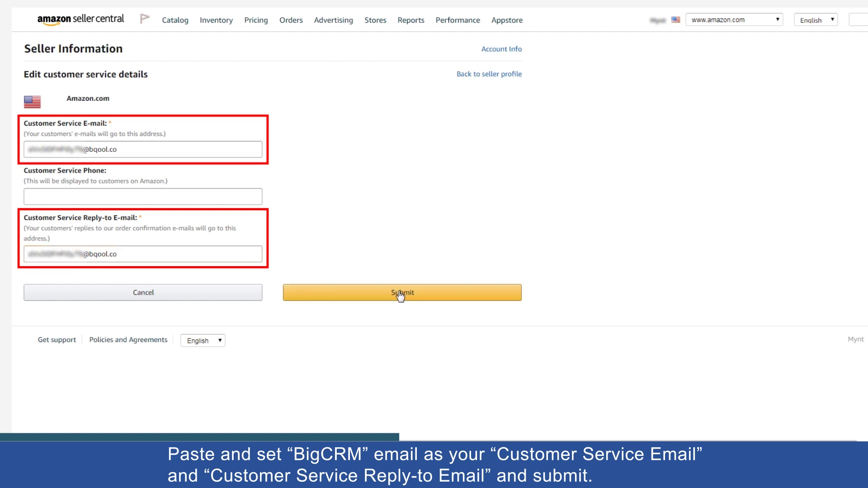
left_click(402, 292)
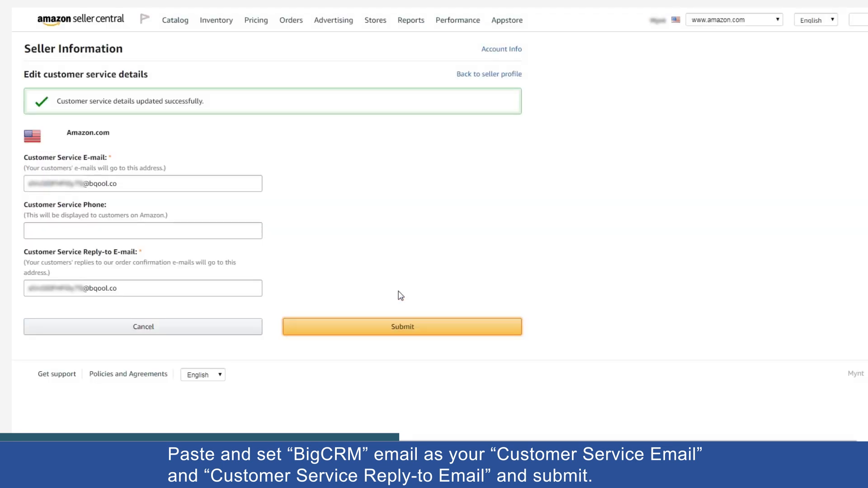
left_click(402, 327)
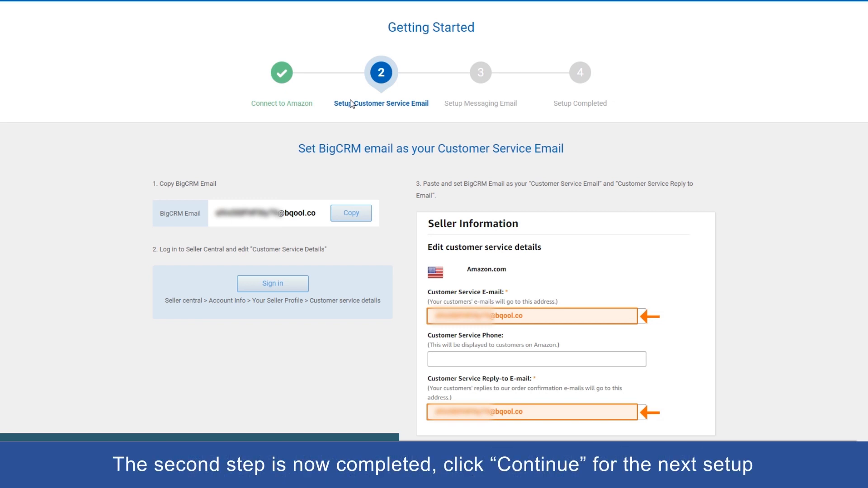
- Mark the customer service email step done and reach Seller Central's Notification Preferences
scroll("down", 3)
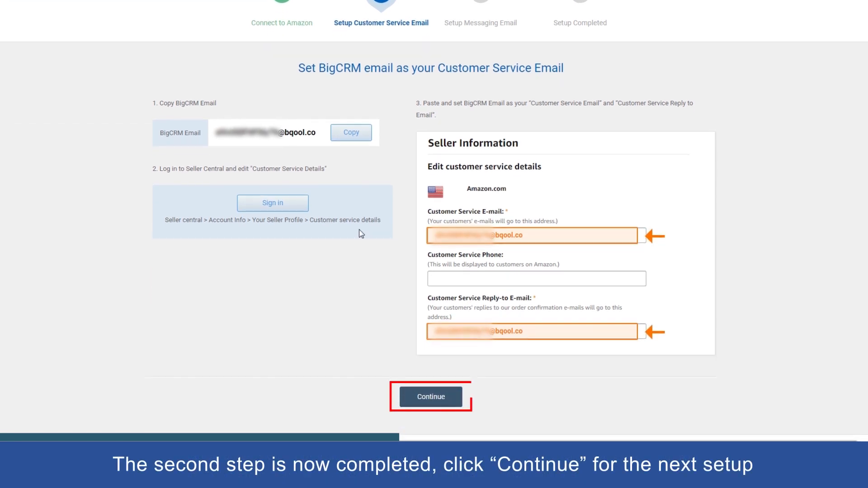
left_click(430, 397)
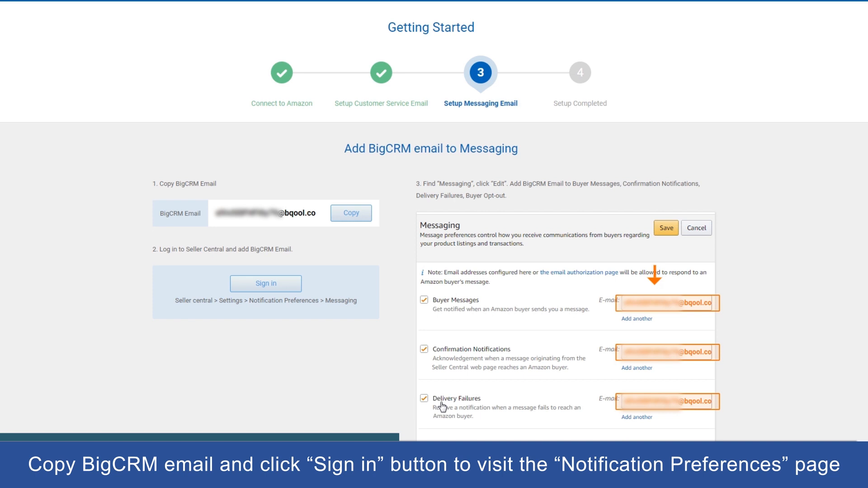
scroll("down", 3)
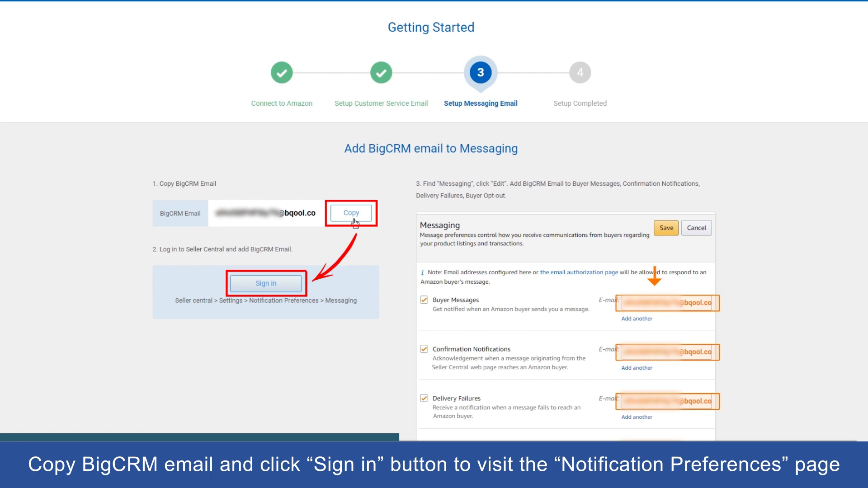
left_click(266, 283)
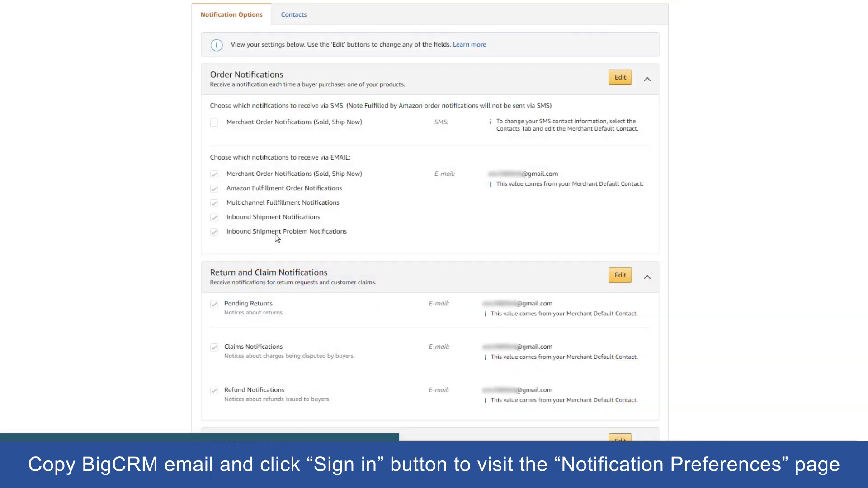
- Set all four Messaging notification emails to the BigCRM address, enable them, and save
scroll("down", 3)
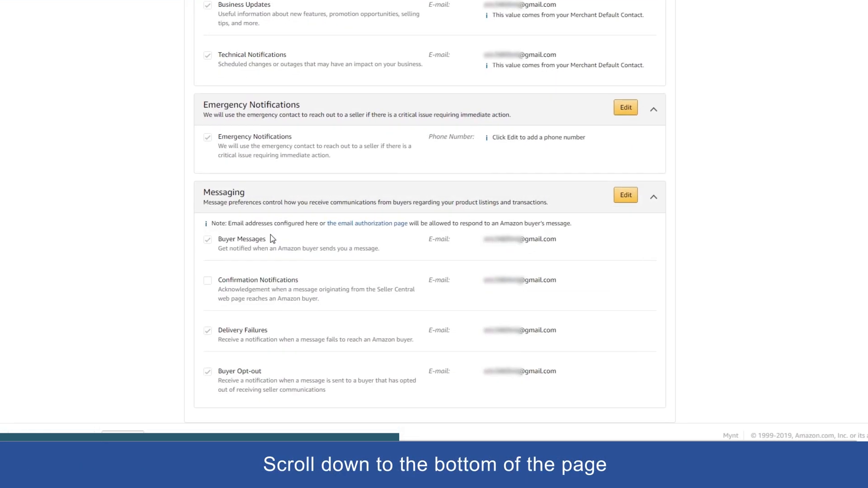
left_click(625, 196)
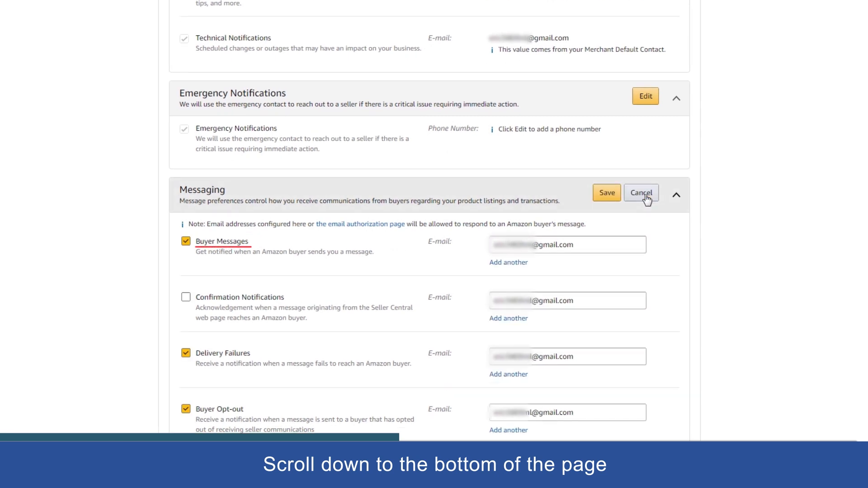
triple_click(554, 244)
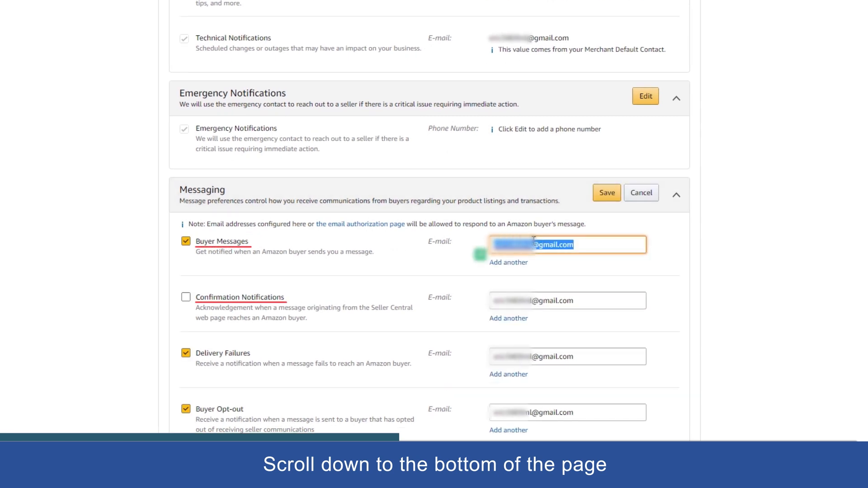
mouse_move(592, 277)
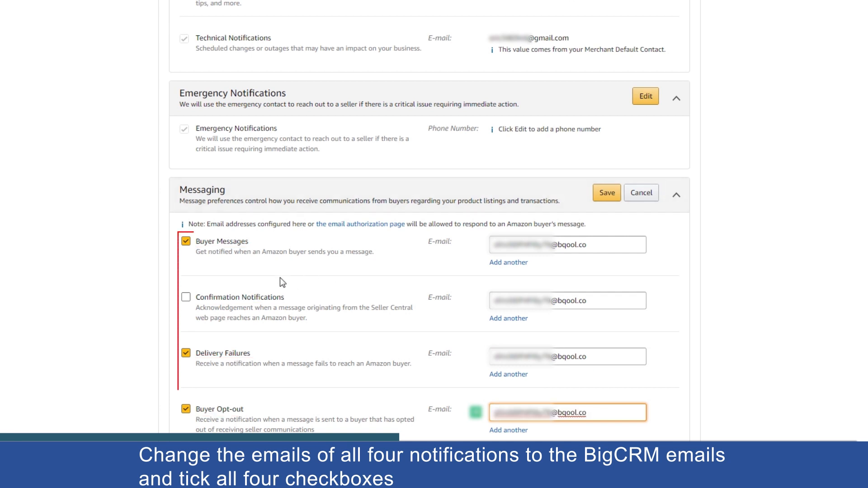
left_click(185, 297)
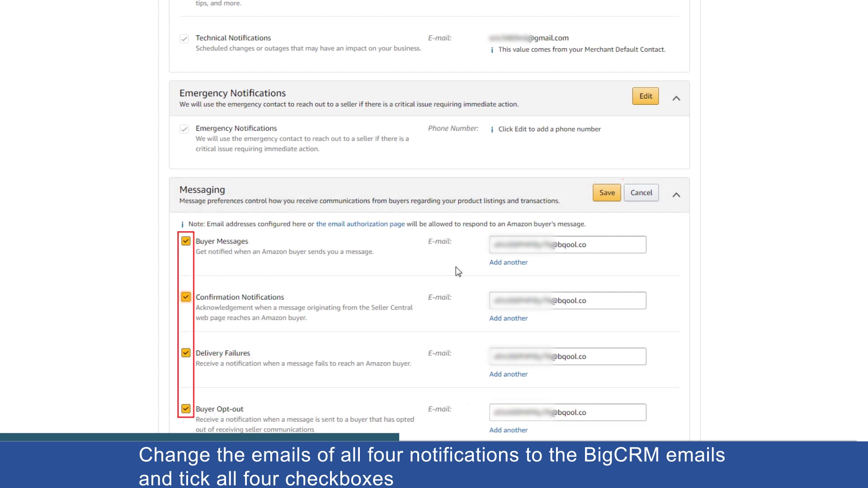
left_click(605, 193)
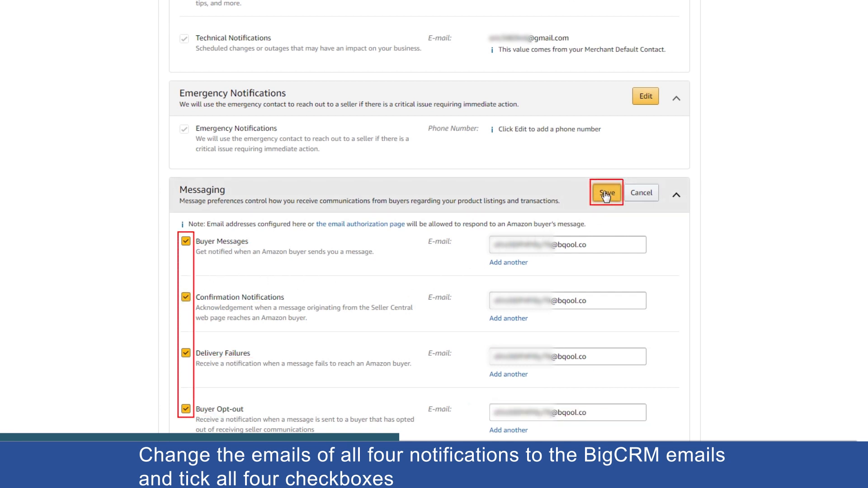
left_click(606, 193)
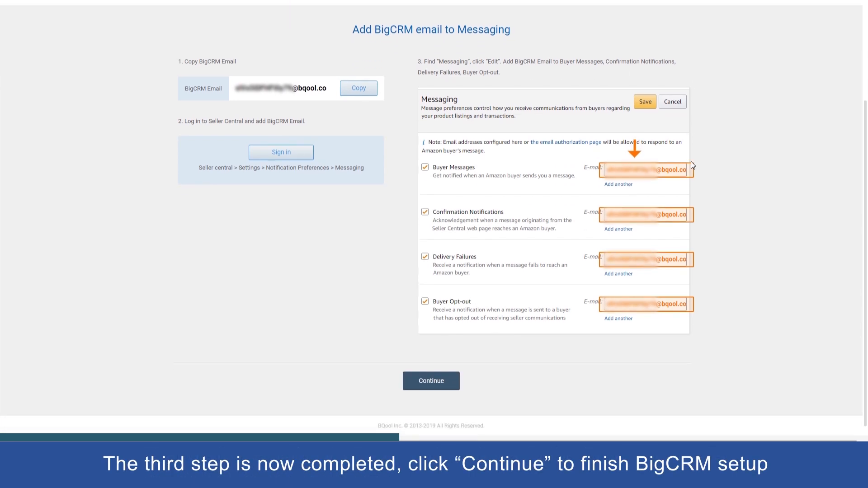
mouse_move(431, 381)
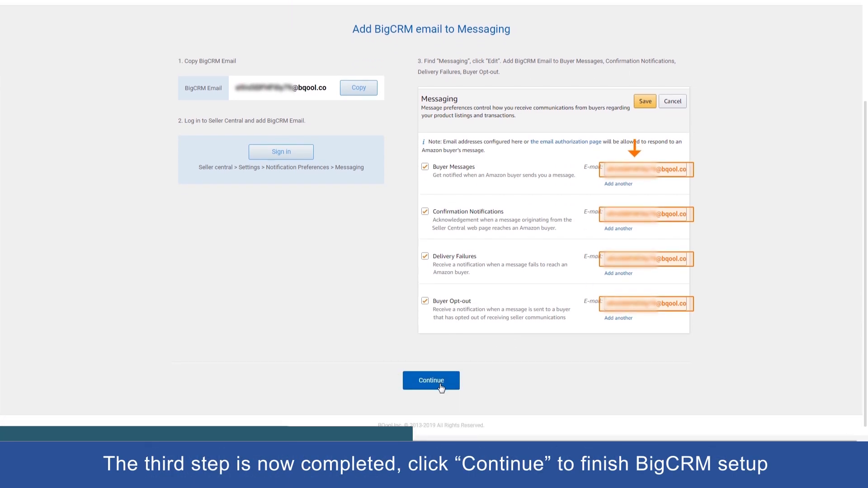
- Complete the messaging email step so the wizard shows all three steps done
left_click(431, 381)
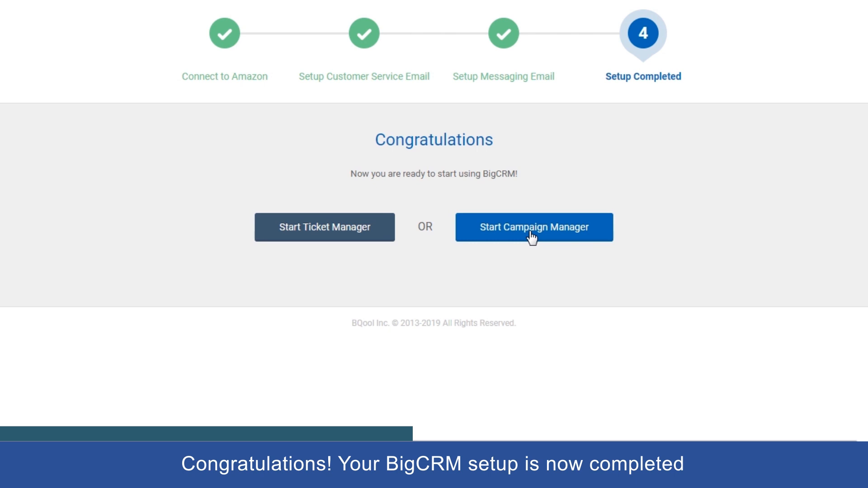
mouse_move(433, 299)
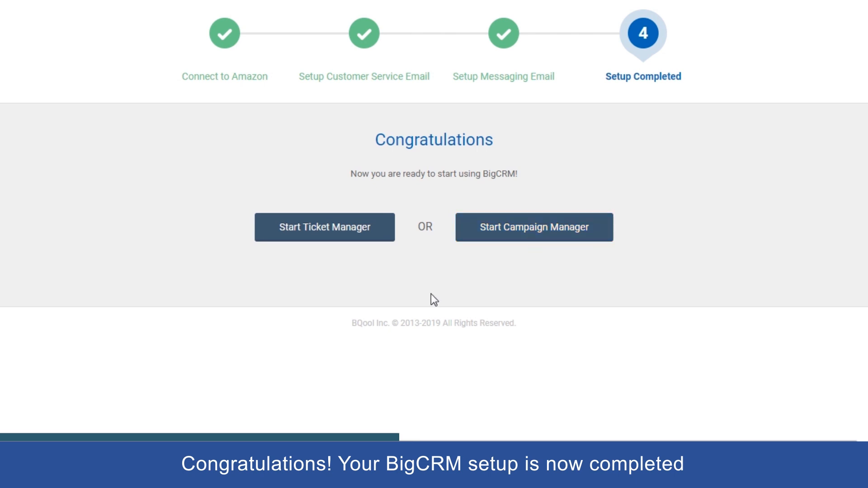